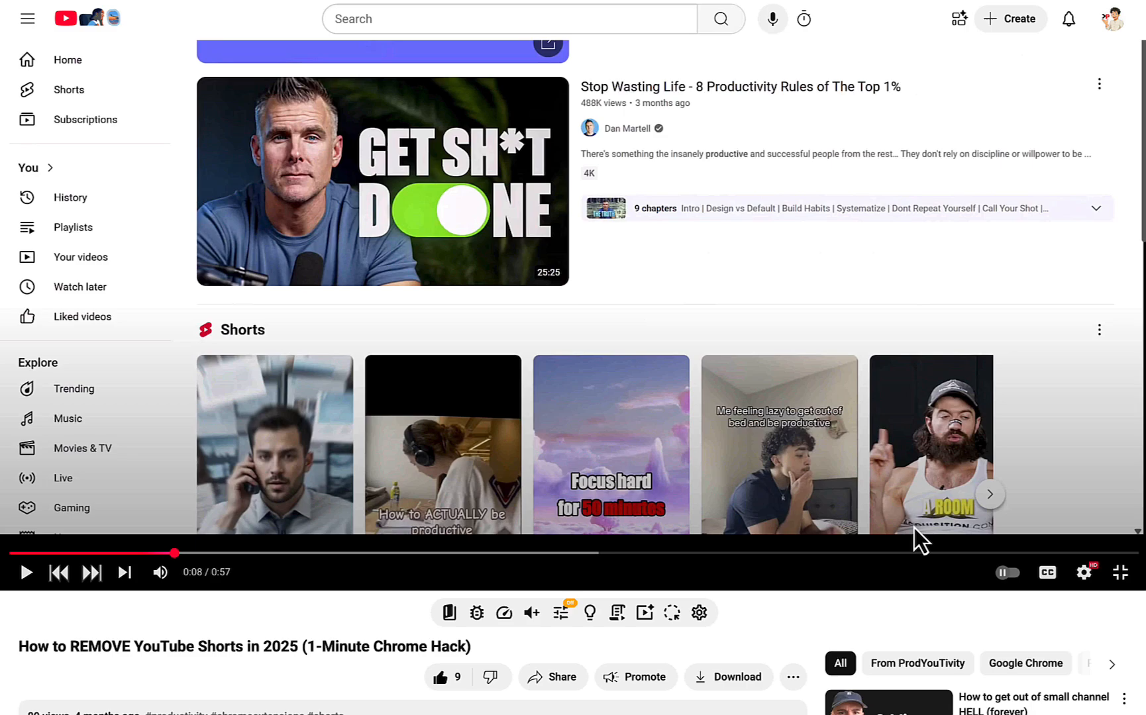
Step: Scroll the fullscreen player to return to the Shorts-removal video's regular watch page
{"action": "scroll", "scroll_direction": "down", "scroll_amount": 3}
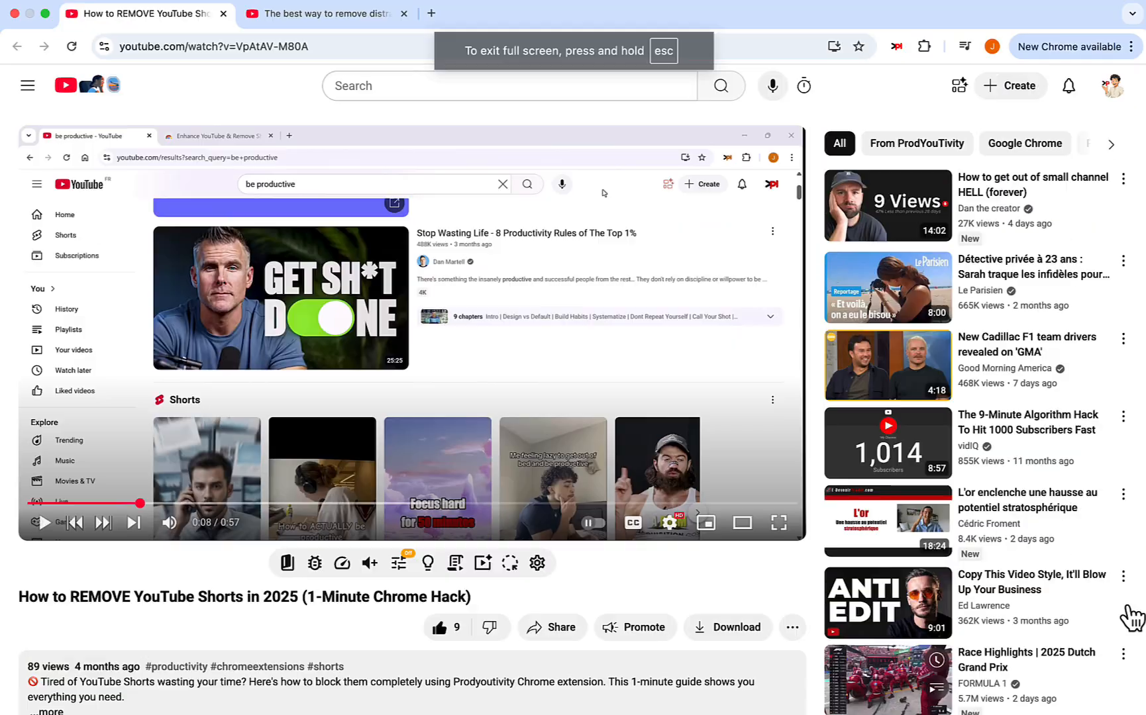
Step: Switch to the tab with the ProdYouTivity distractions video
{"action": "left_click", "coordinate": [326, 14]}
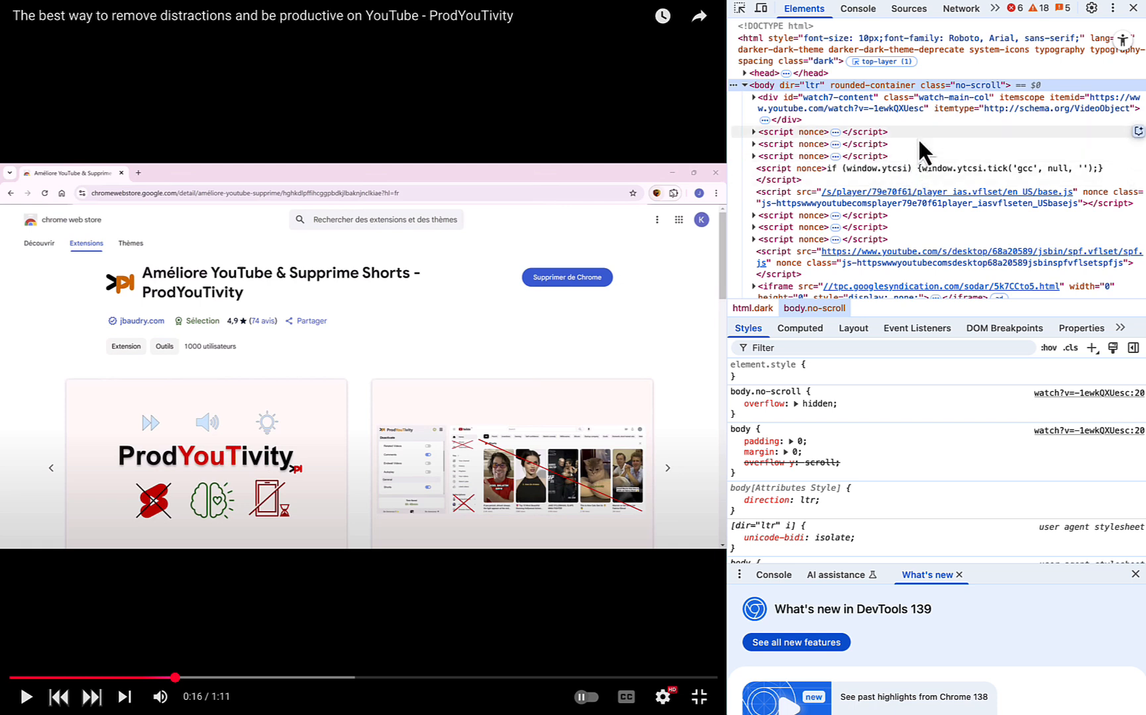
Step: Search the Elements panel for the deprecate-fullscreen classes to remove them
{"action": "key", "text": "Ctrl+f"}
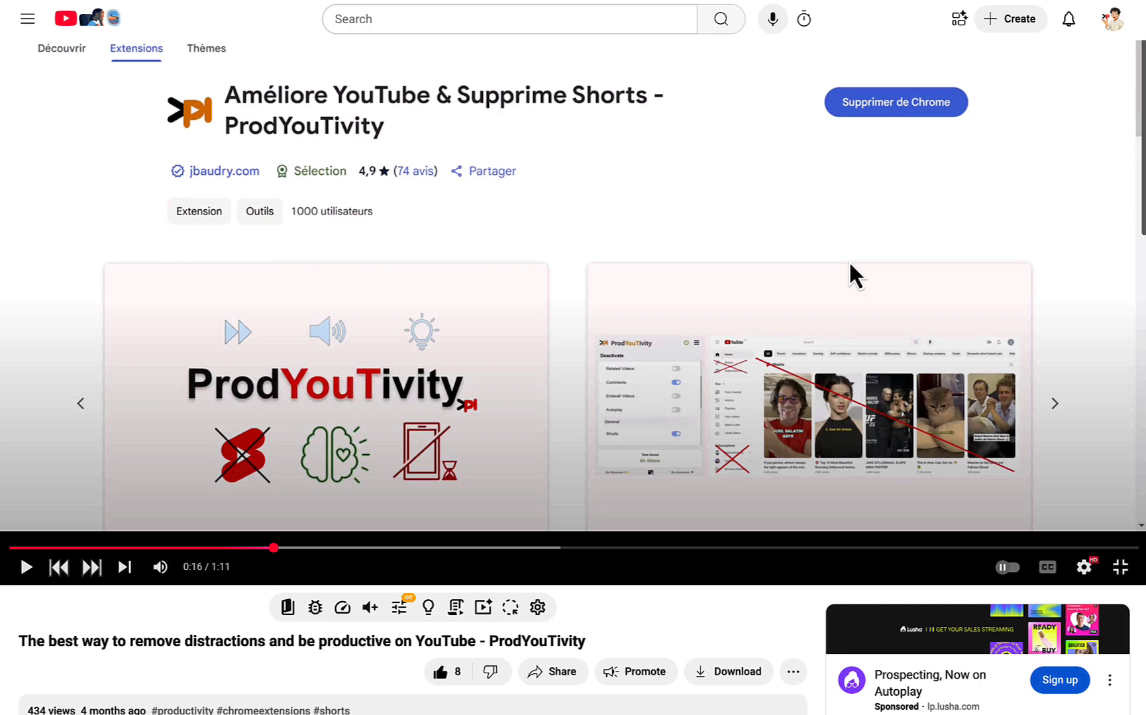
Step: Scroll the fullscreen player and exit fullscreen on the ProdYouTivity video
{"action": "scroll", "scroll_direction": "down", "scroll_amount": 3}
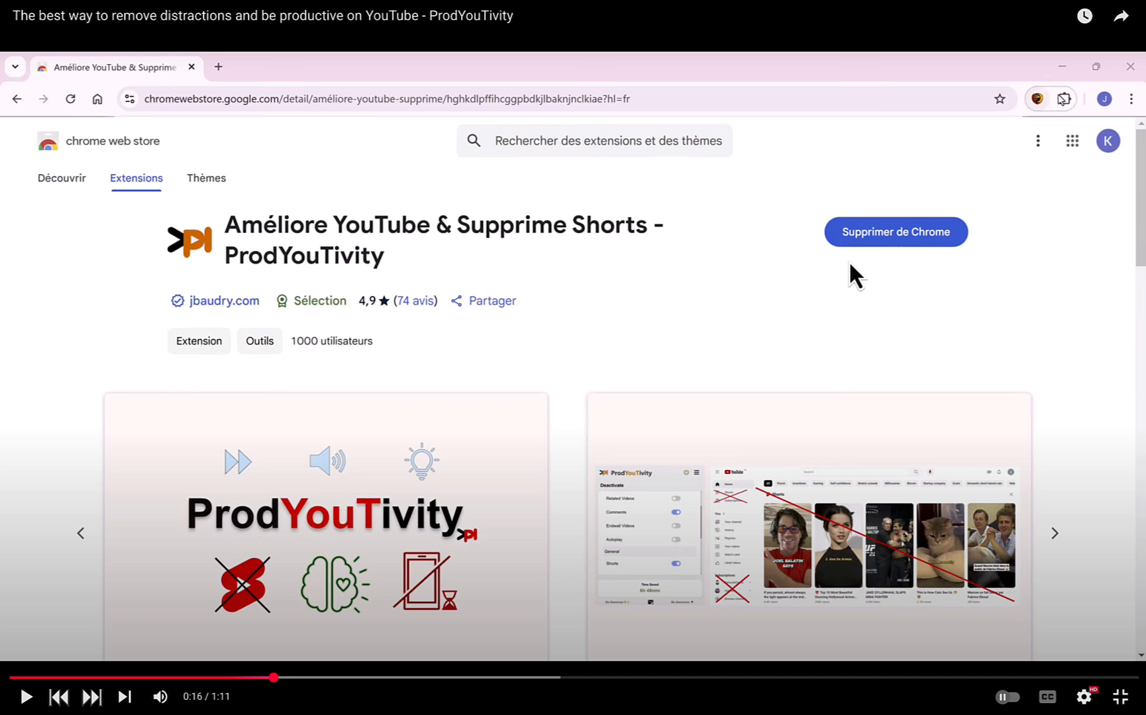
{"action": "left_click", "coordinate": [1120, 405]}
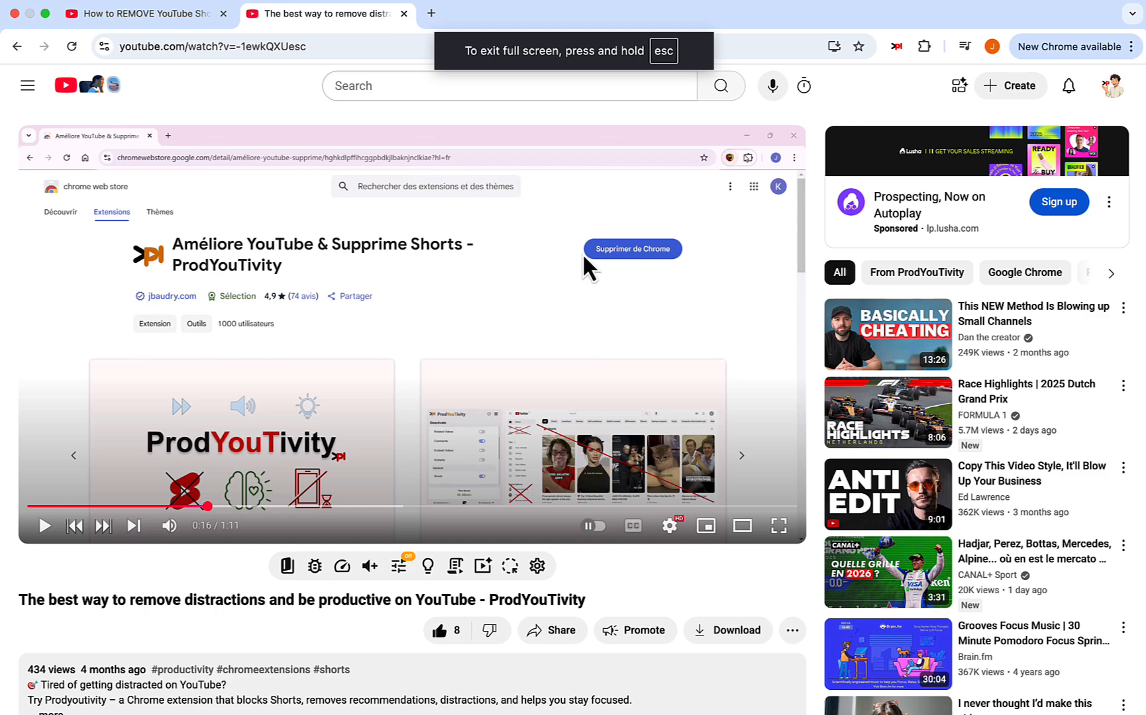
Step: Restart the ProdYouTivity video fullscreen, exit, and let it play to 0:17
{"action": "left_click", "coordinate": [778, 525]}
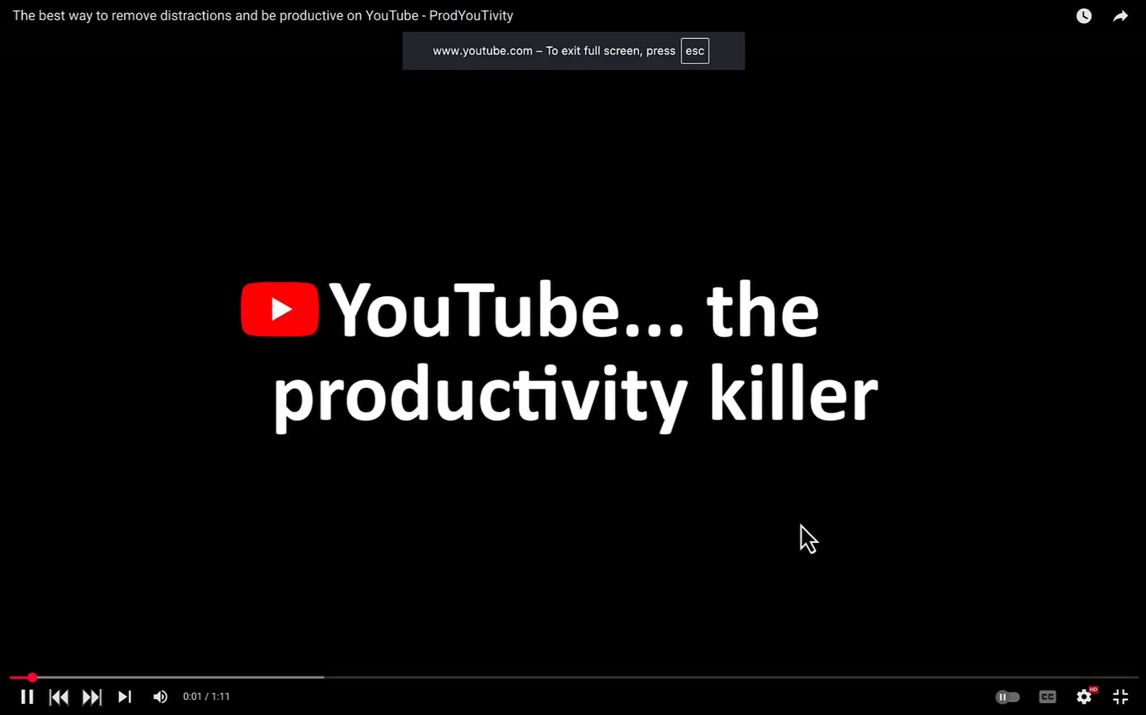
{"action": "mouse_move", "coordinate": [996, 534]}
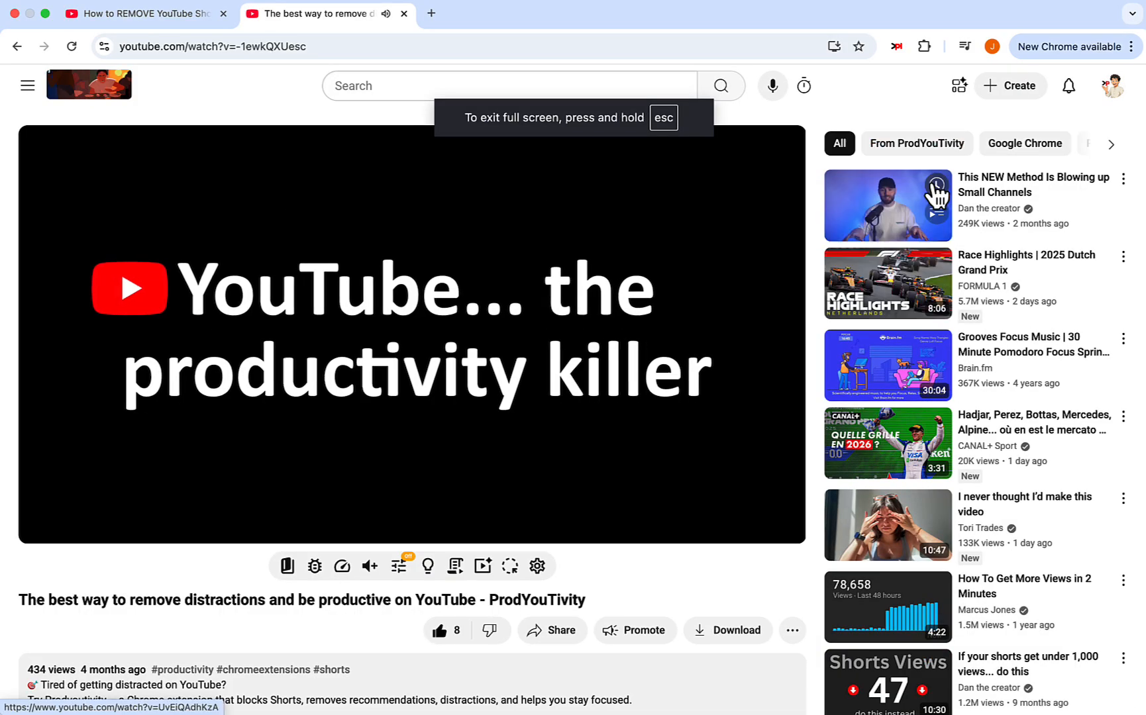
{"action": "left_click", "coordinate": [896, 45]}
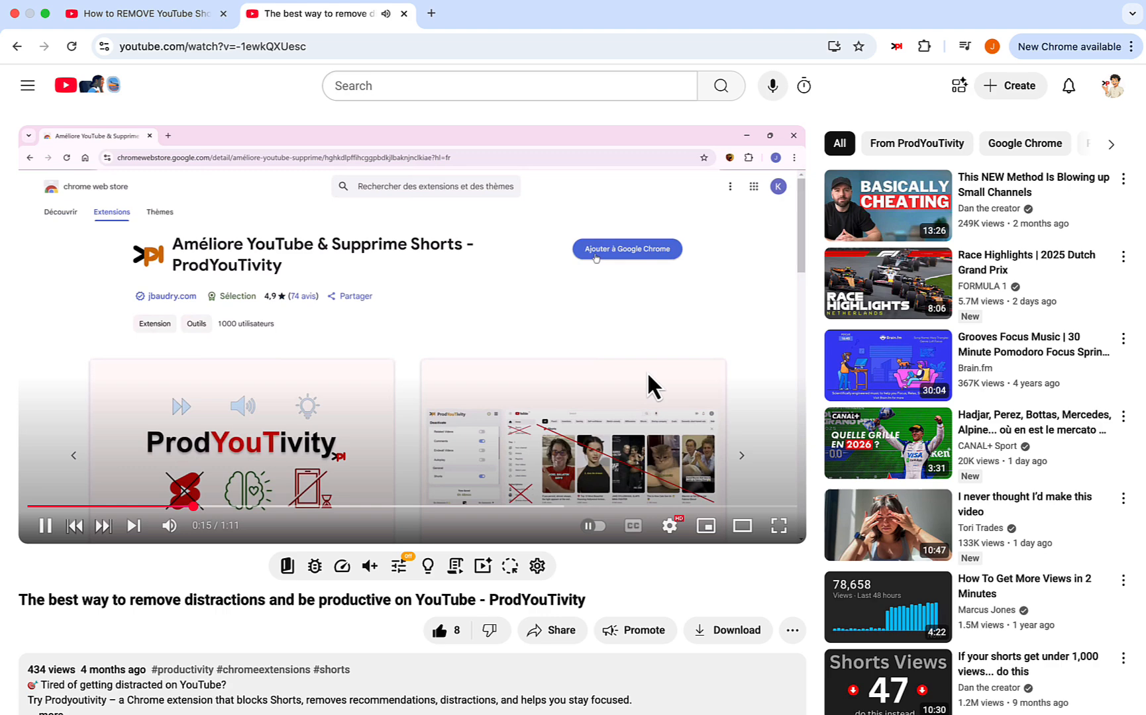
{"action": "left_click", "coordinate": [747, 157]}
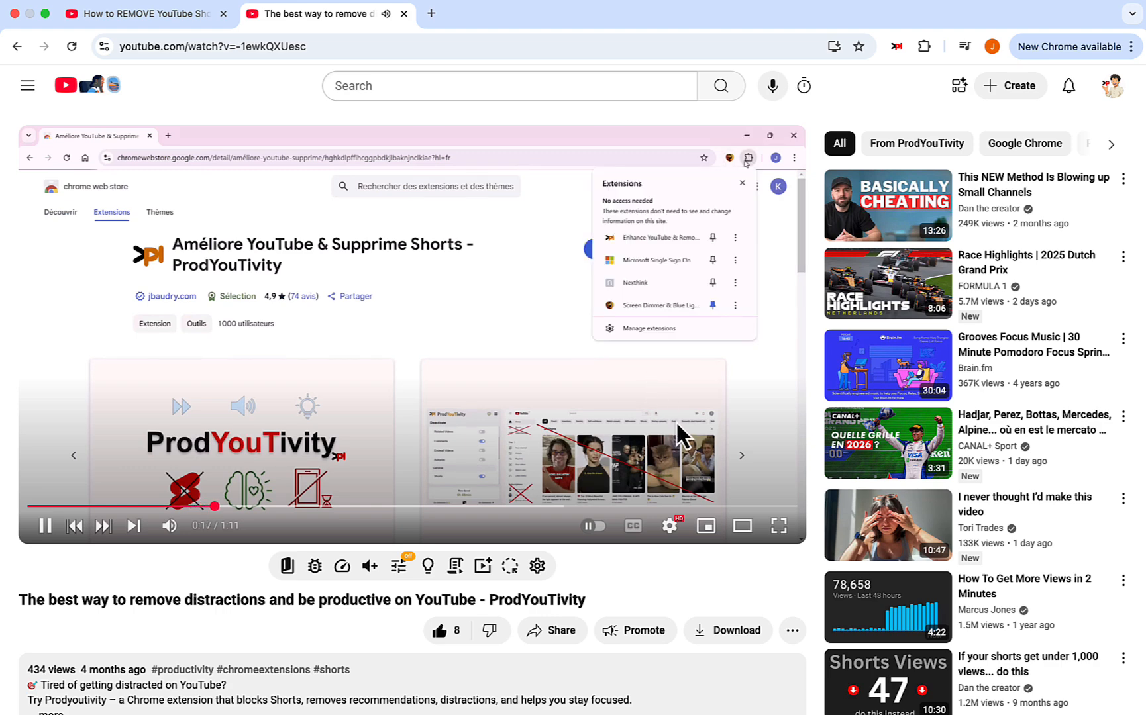